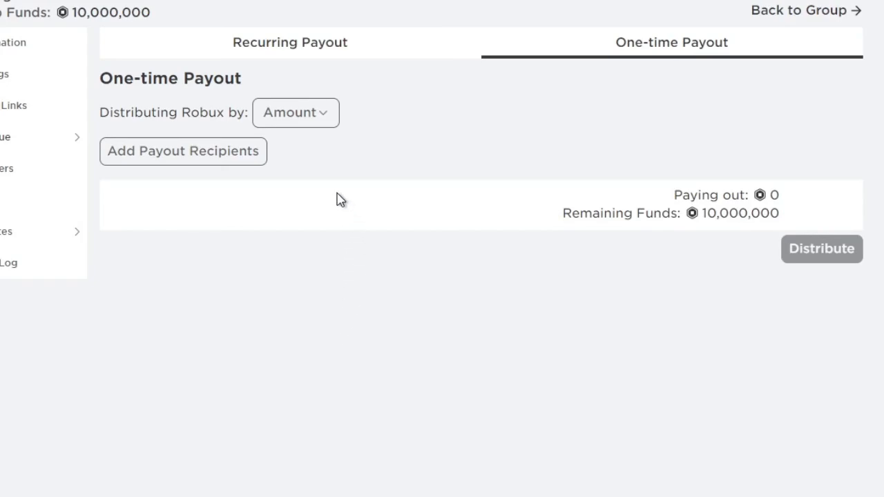
{"action": "left_click", "coordinate": [182, 151]}
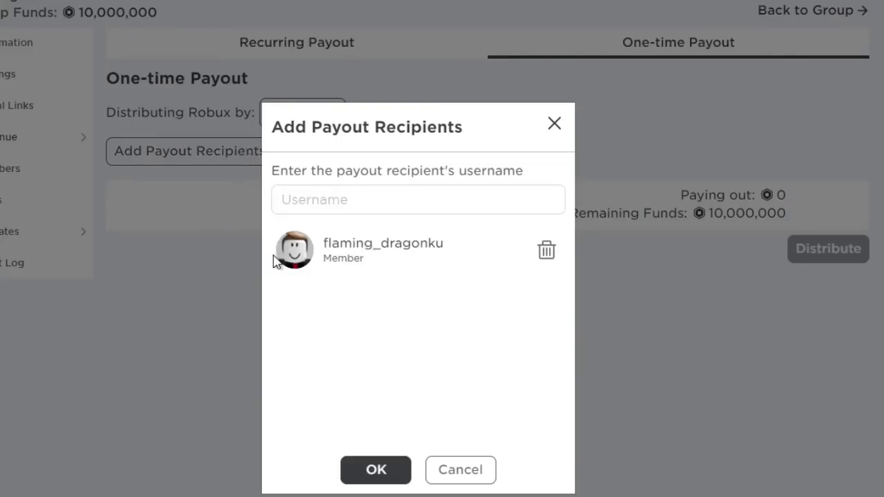
{"action": "left_click", "coordinate": [376, 469]}
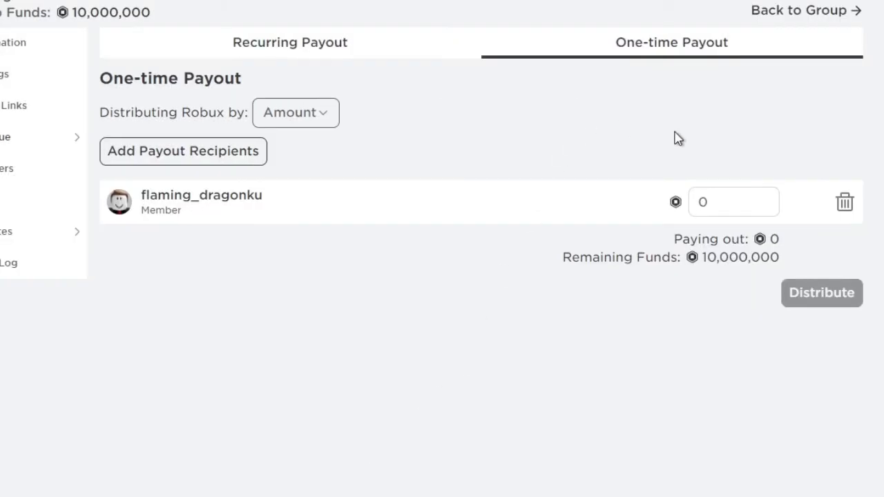
{"action": "type", "text": "10"}
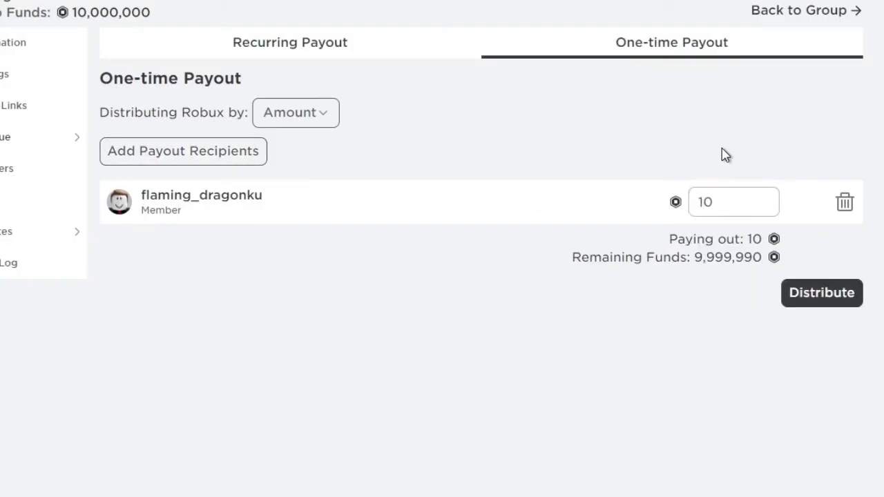
{"action": "type", "text": "100000"}
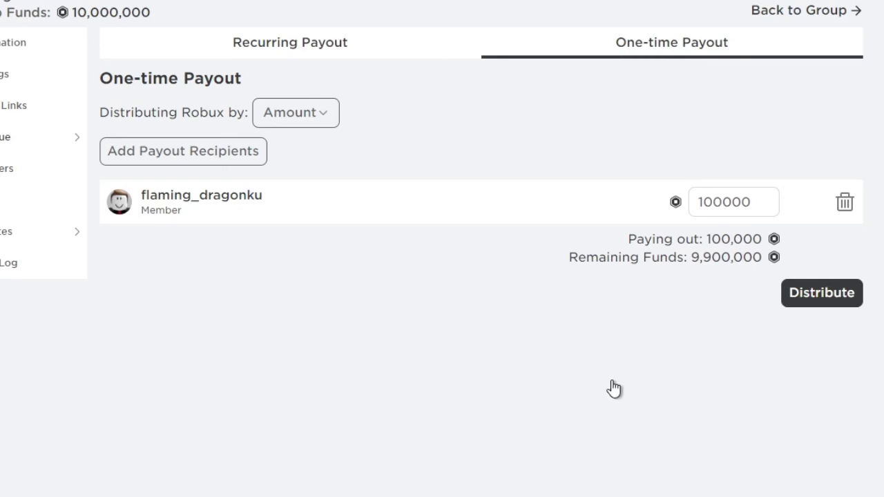
Add Seebekort as the next payout recipient and begin entering the 100,000 amount.
{"action": "left_click", "coordinate": [183, 150]}
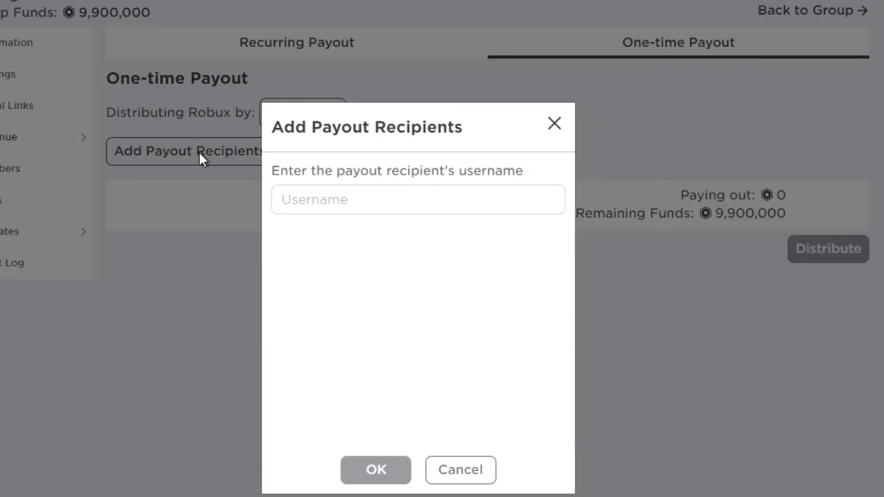
{"action": "type", "text": "SeebekortYT"}
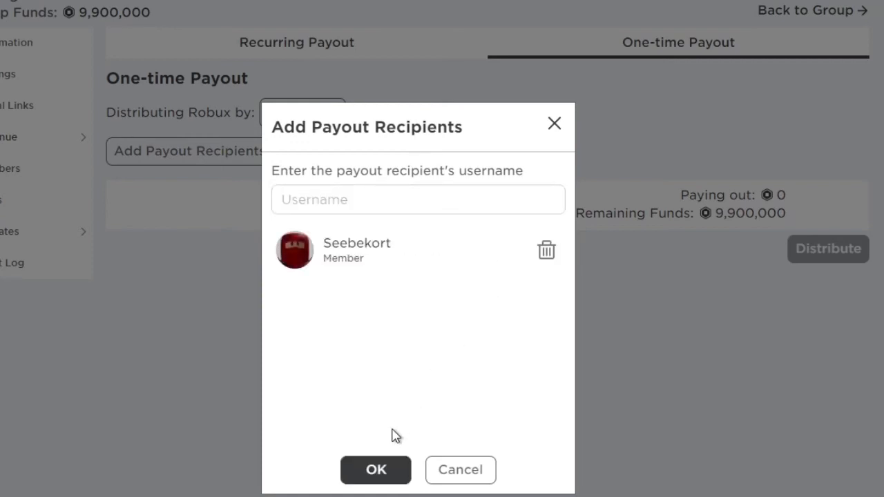
{"action": "left_click", "coordinate": [376, 470]}
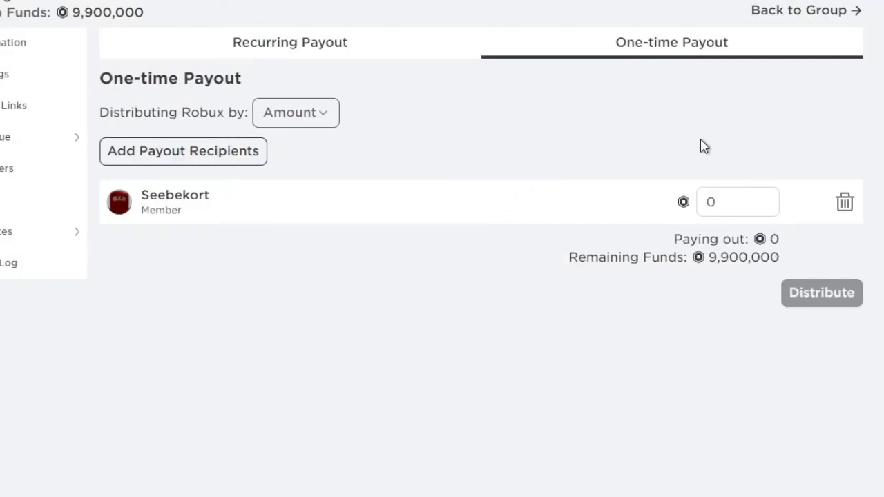
{"action": "type", "text": "100000"}
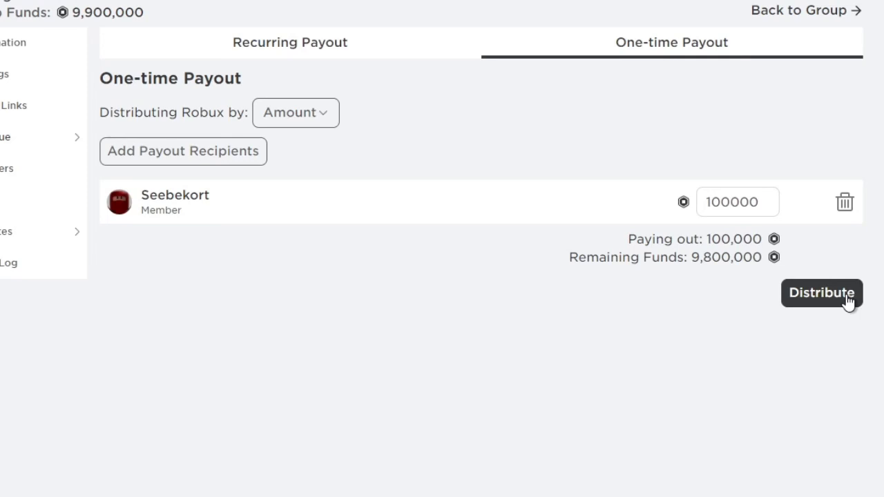
{"action": "mouse_move", "coordinate": [351, 468]}
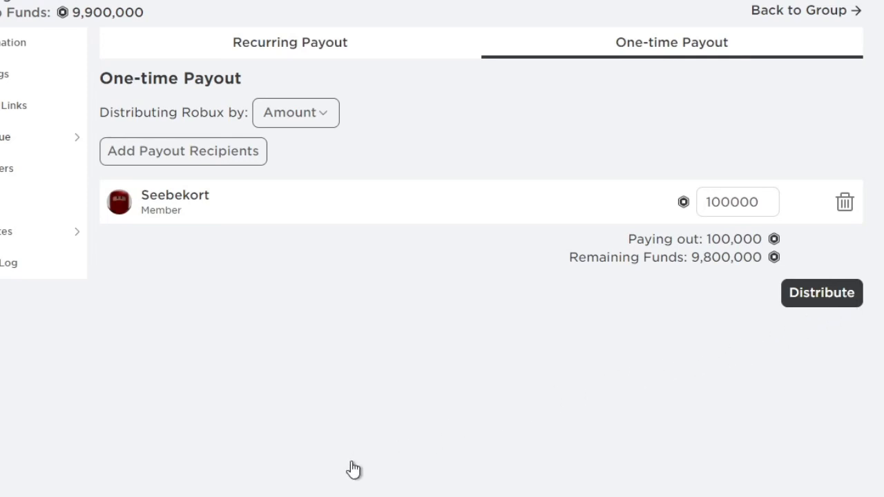
{"action": "left_click", "coordinate": [182, 151]}
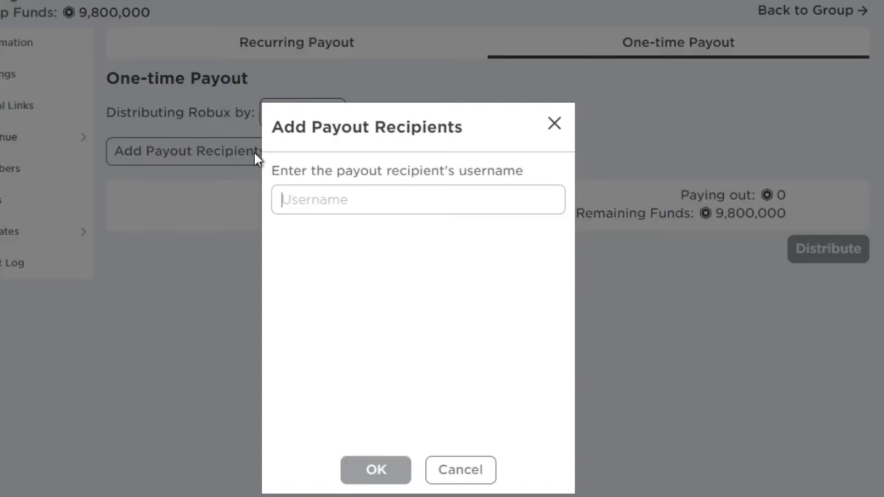
{"action": "type", "text": "Beason141"}
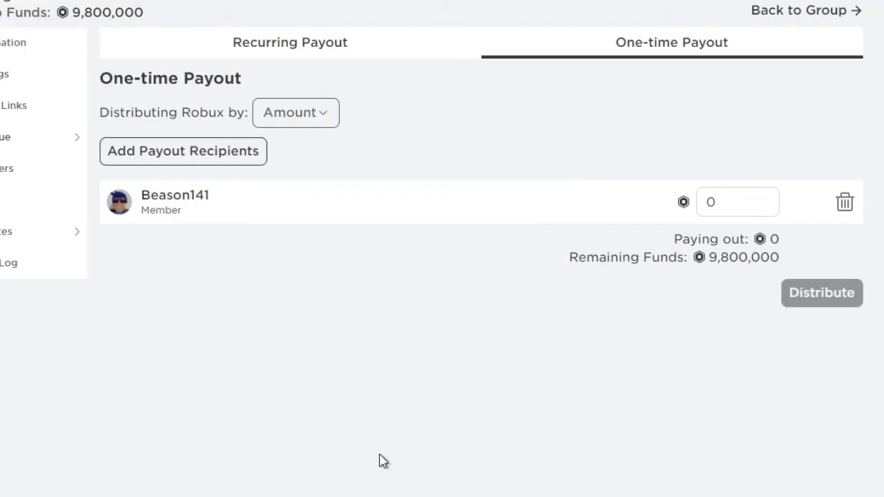
{"action": "type", "text": "10"}
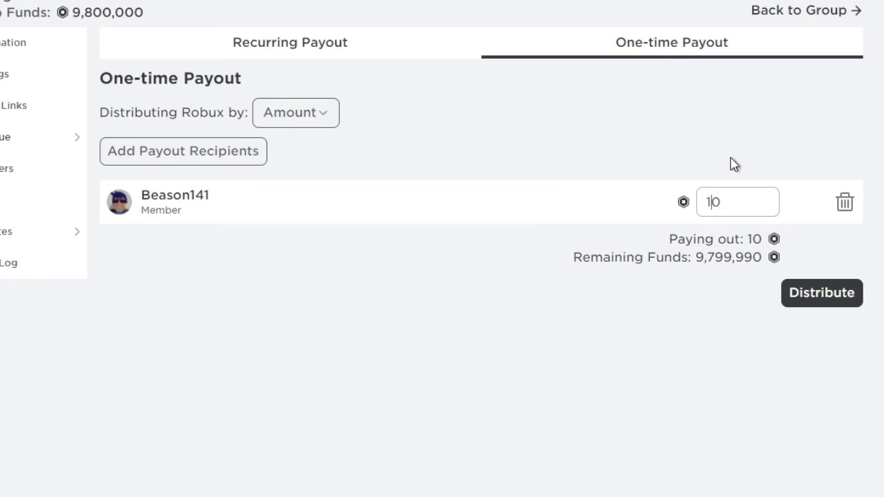
{"action": "type", "text": "100000"}
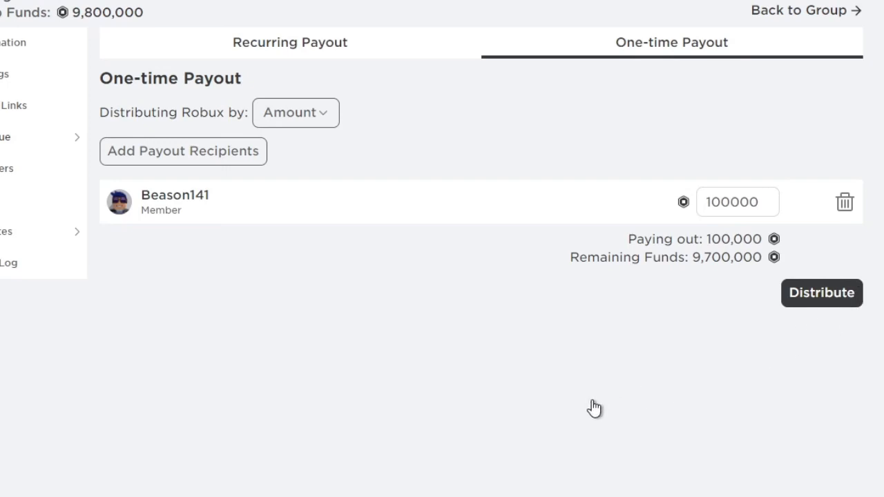
{"action": "left_click", "coordinate": [182, 150]}
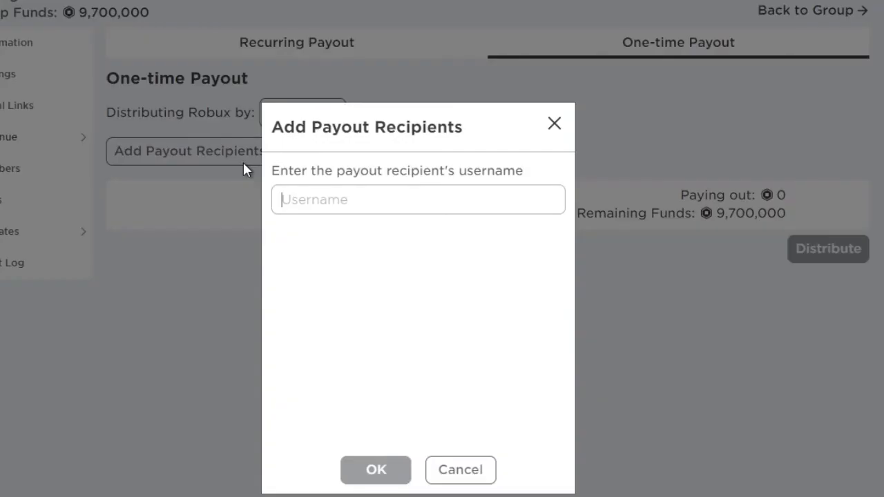
{"action": "type", "text": "Robin21090"}
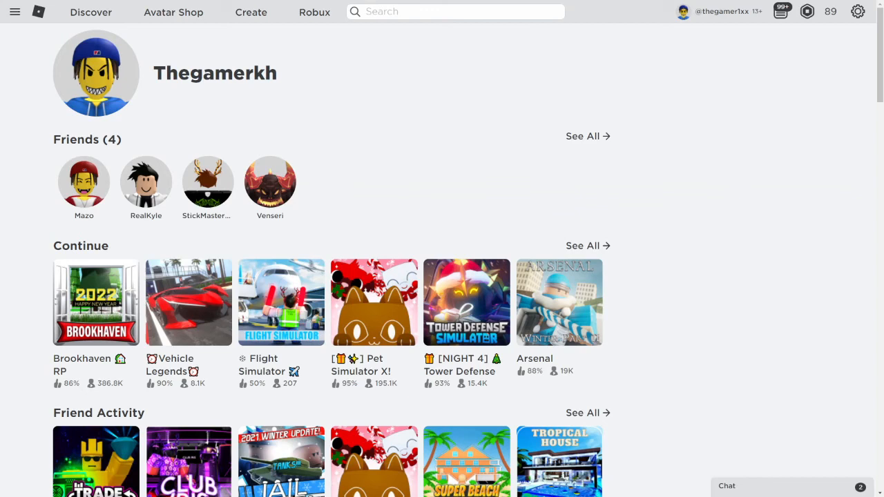
{"action": "mouse_move", "coordinate": [586, 304]}
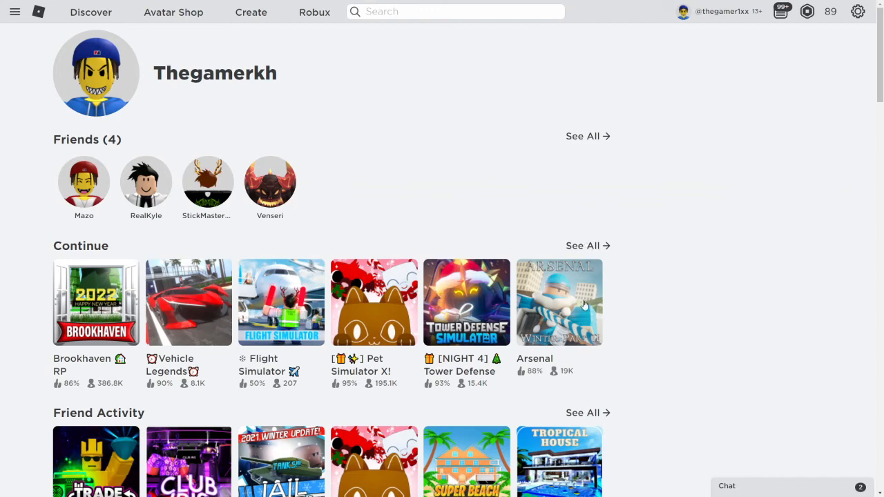
{"action": "mouse_move", "coordinate": [572, 298]}
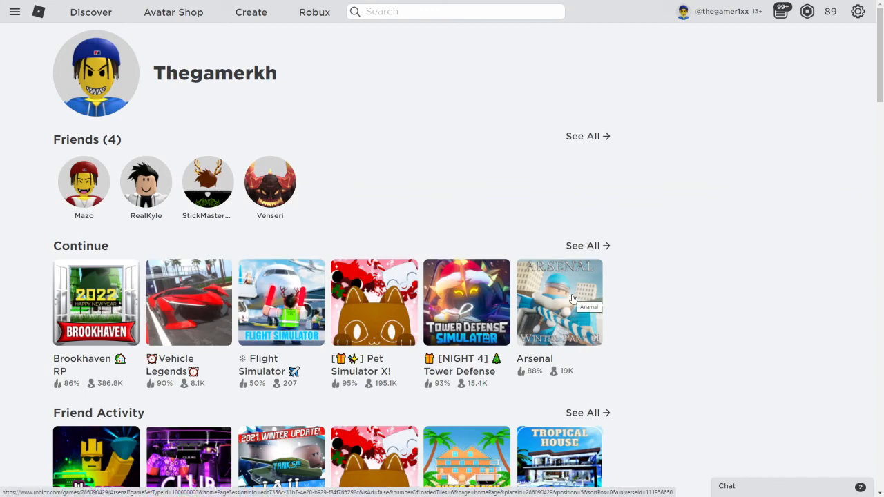
{"action": "mouse_move", "coordinate": [514, 328]}
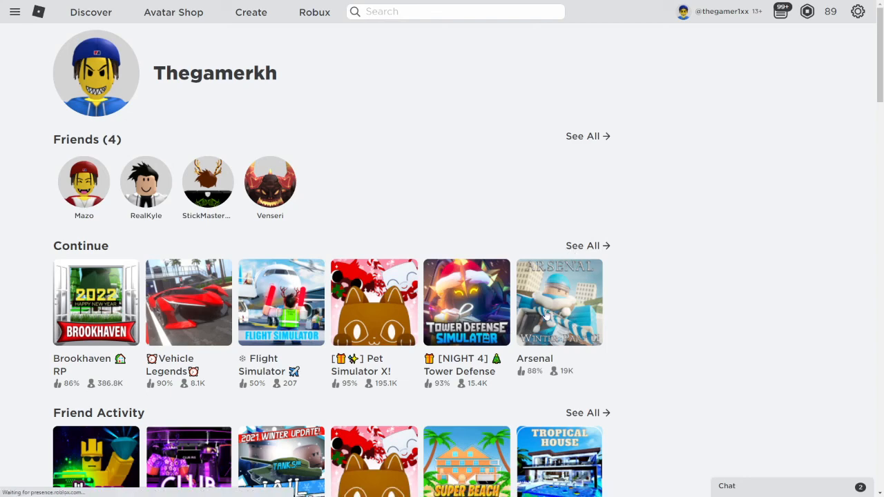
Launch Arsenal from the Roblox home page and join a server.
{"action": "left_click", "coordinate": [558, 302]}
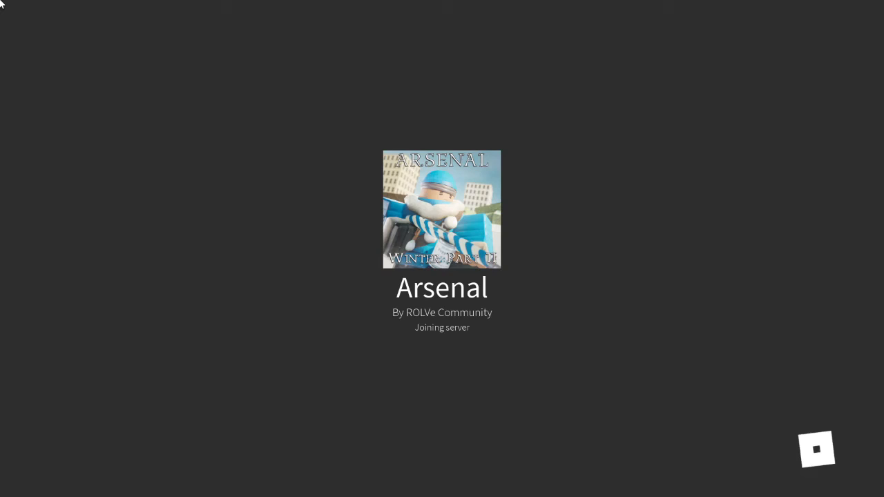
{"action": "mouse_move", "coordinate": [467, 219]}
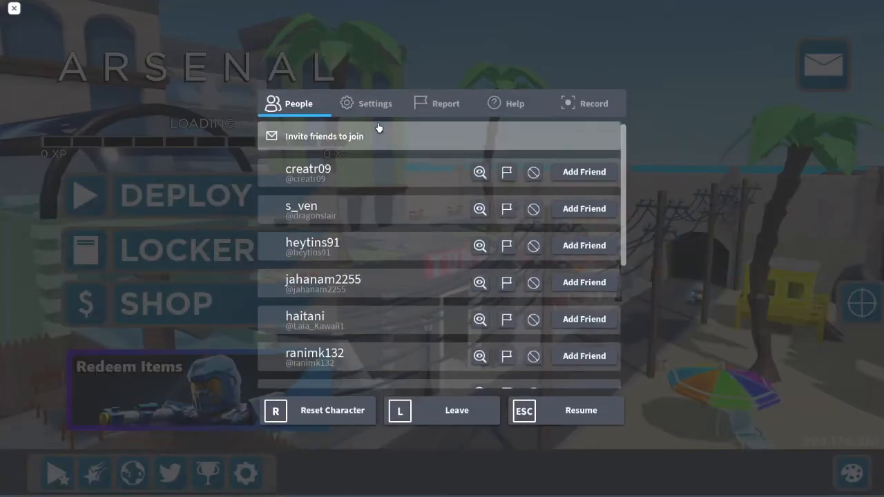
Lower Arsenal's graphics quality to the minimum and pick a team to start playing.
{"action": "left_click", "coordinate": [376, 104]}
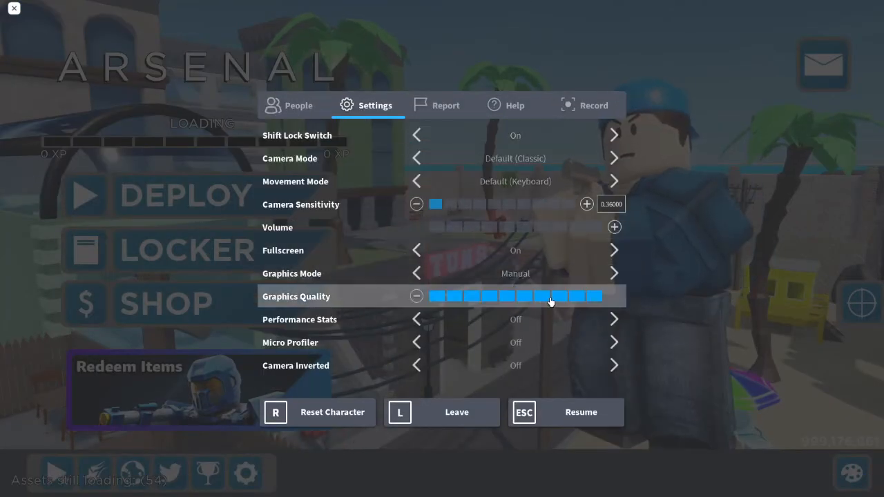
{"action": "left_click", "coordinate": [594, 295]}
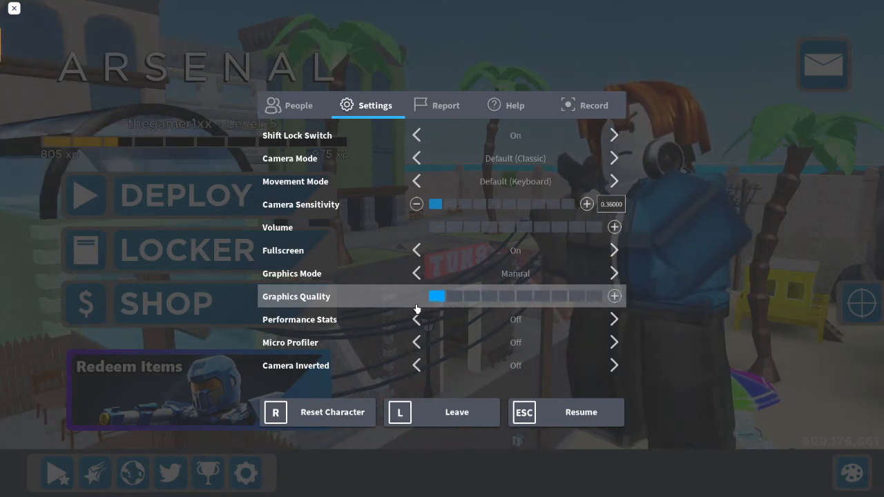
{"action": "mouse_move", "coordinate": [394, 268]}
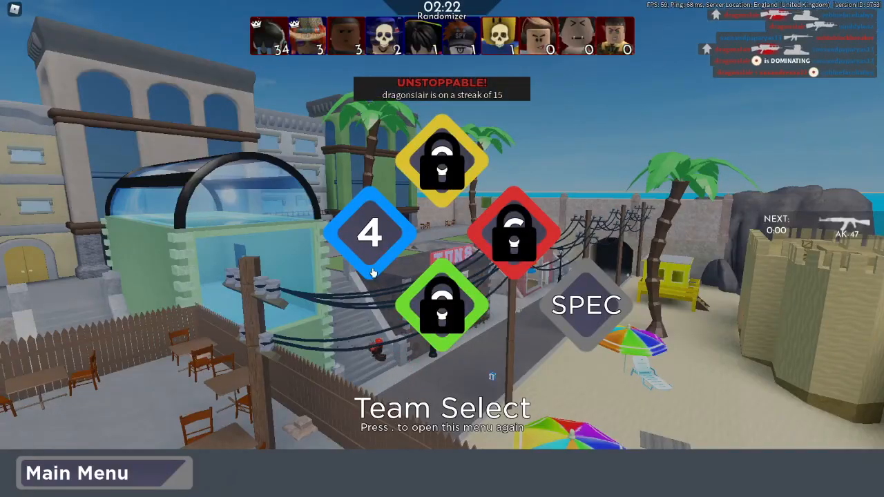
{"action": "left_click", "coordinate": [370, 232]}
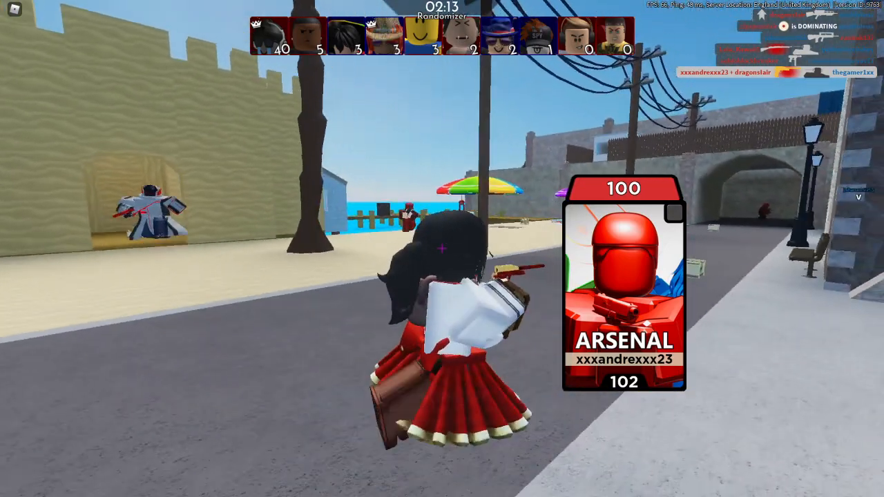
Pause the match with Escape and bring up the in-game menu's player list.
{"action": "key", "text": "Escape"}
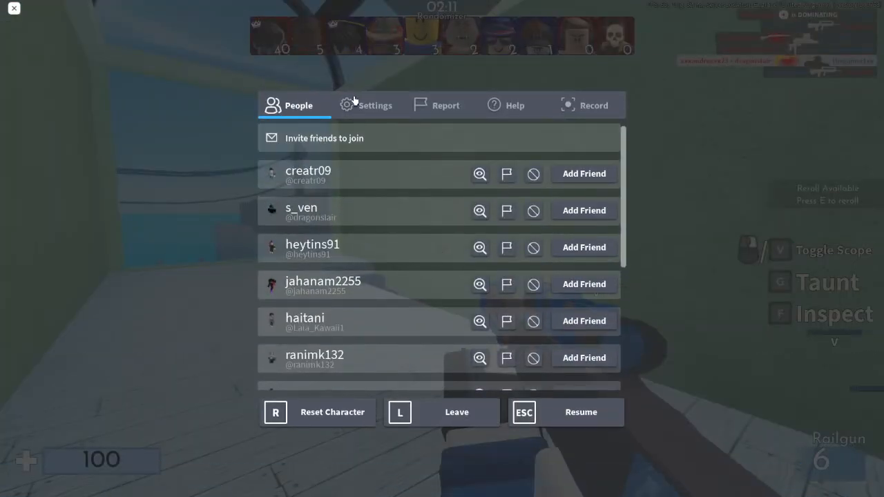
{"action": "left_click", "coordinate": [376, 105]}
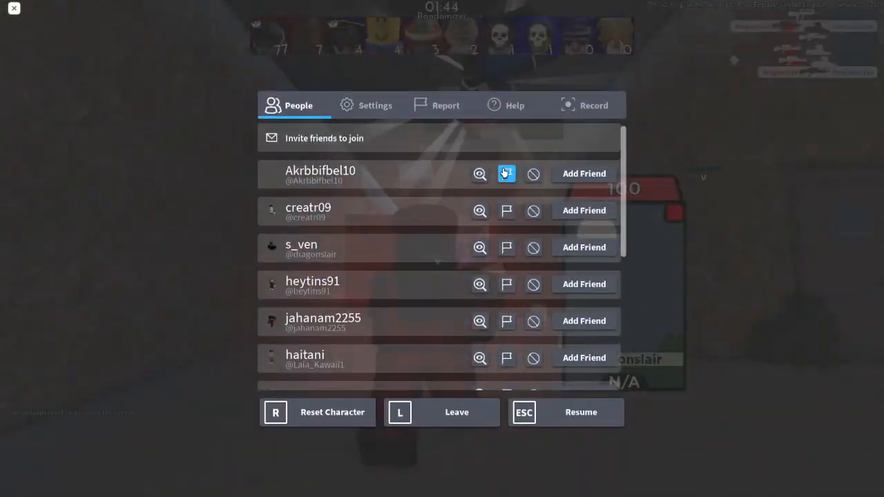
Leave the Arsenal match and confirm, returning to the Arsenal game page.
{"action": "left_click", "coordinate": [440, 411]}
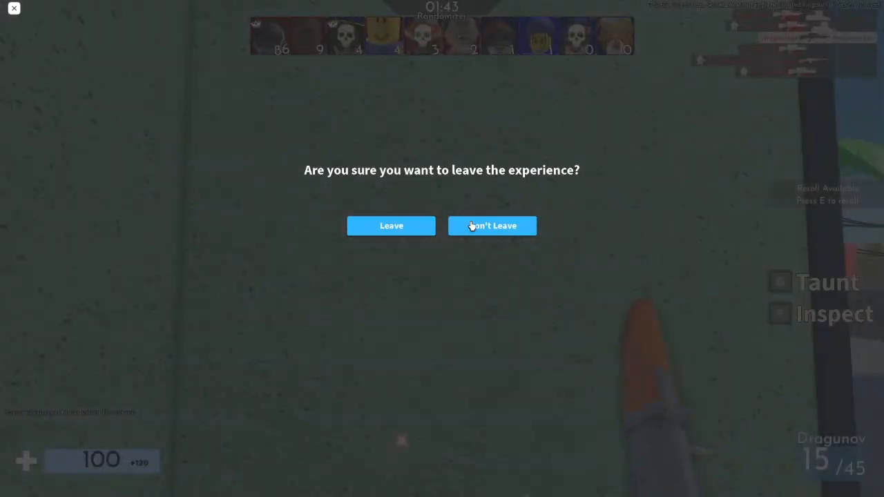
{"action": "left_click", "coordinate": [491, 225]}
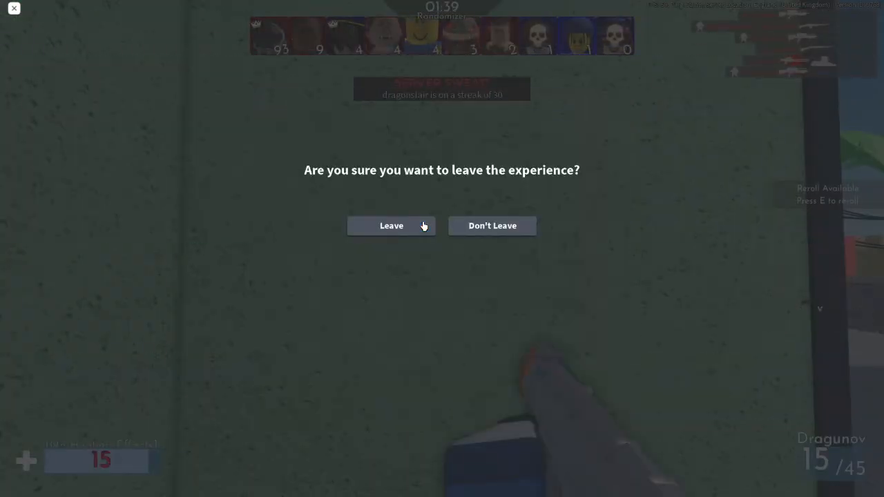
{"action": "left_click", "coordinate": [391, 225]}
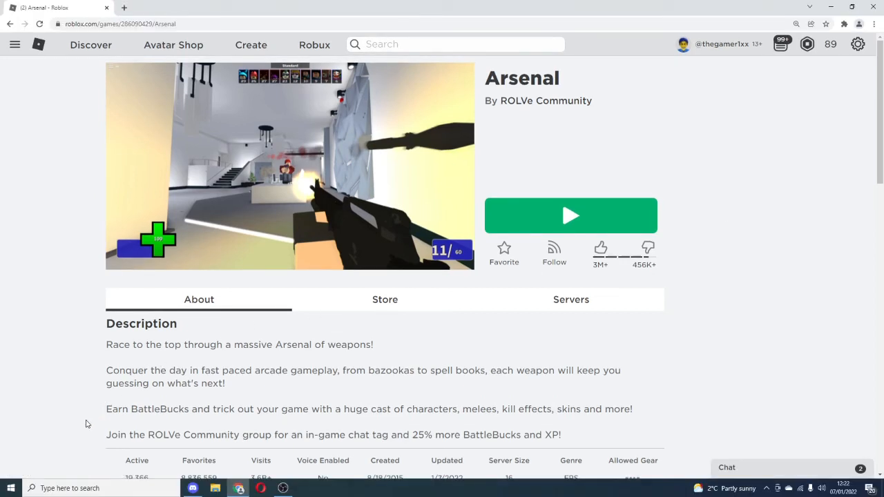
Launch Task Manager from the Start button's quick link menu.
{"action": "left_click", "coordinate": [10, 489]}
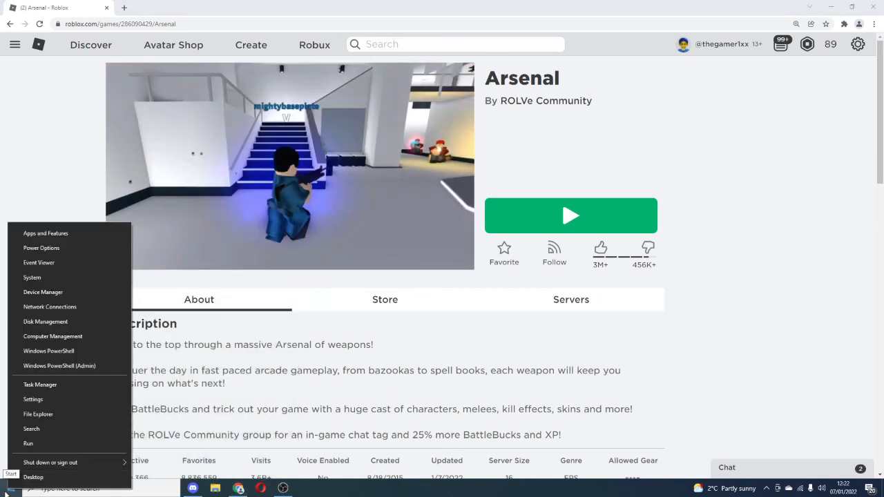
{"action": "left_click", "coordinate": [39, 384]}
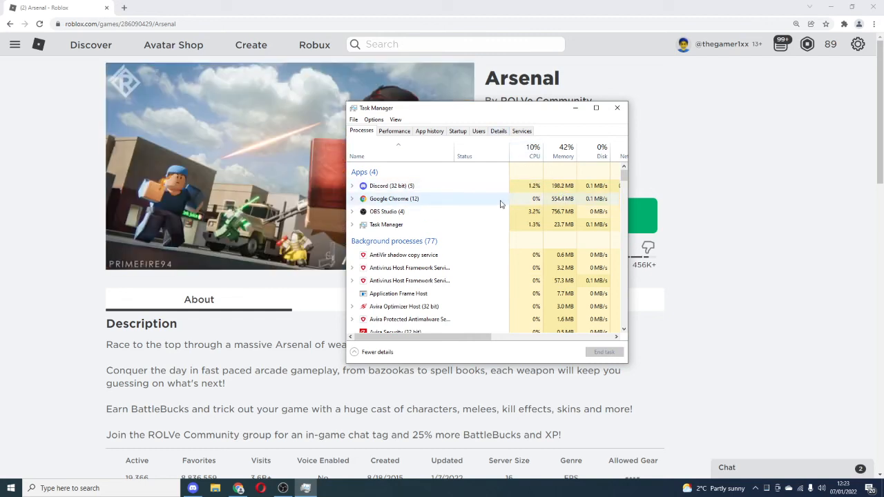
{"action": "mouse_move", "coordinate": [520, 219]}
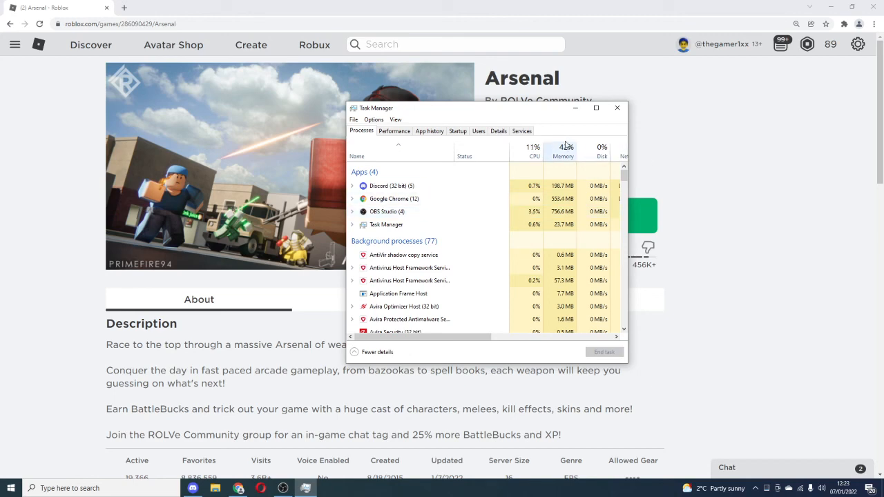
In the Details list, end the Medal.exe process and confirm.
{"action": "left_click", "coordinate": [499, 130]}
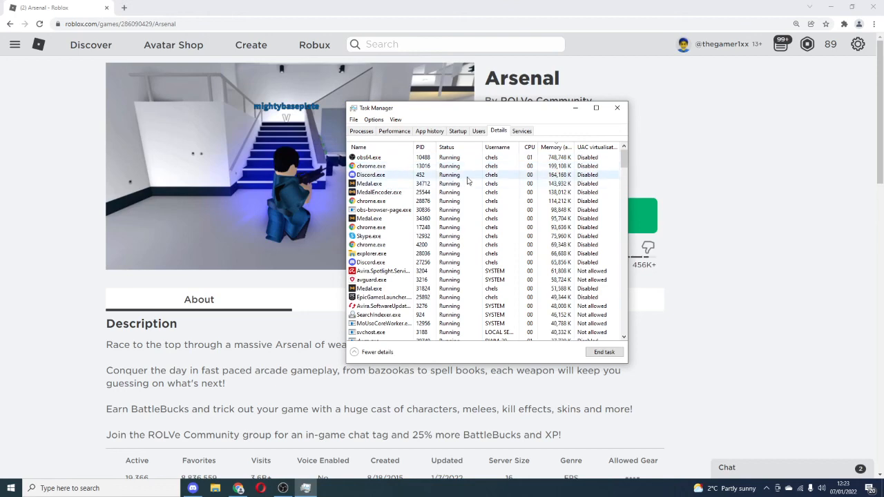
{"action": "right_click", "coordinate": [370, 182]}
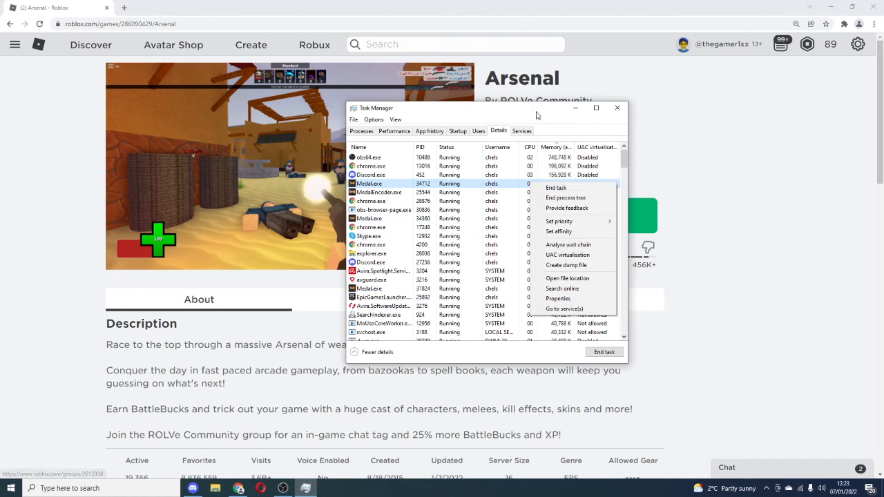
{"action": "left_click", "coordinate": [556, 188]}
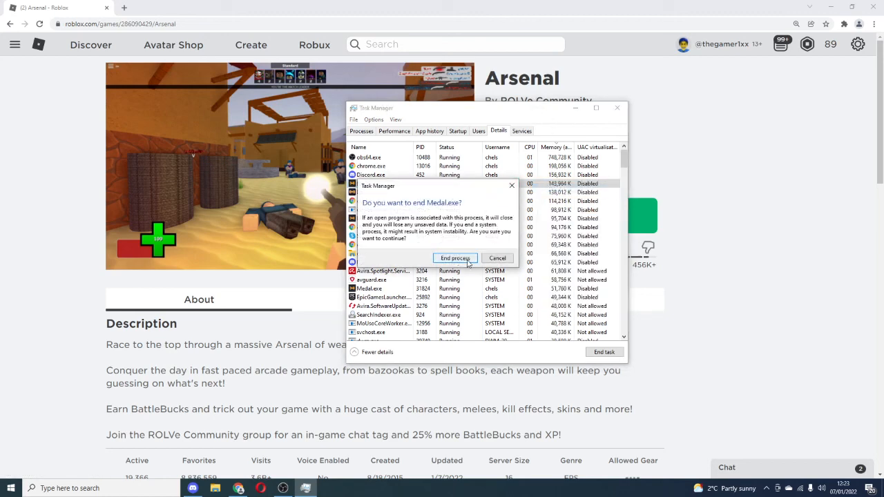
{"action": "left_click", "coordinate": [455, 259]}
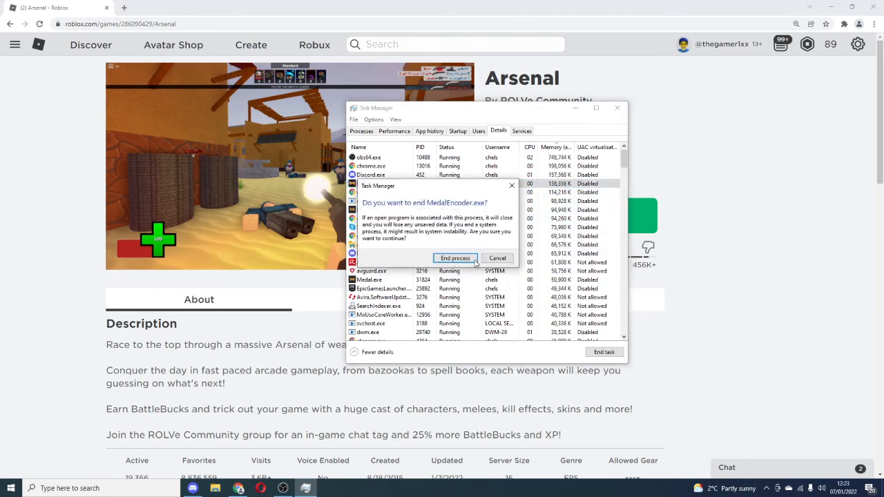
End the MedalEncoder.exe process and confirm it.
{"action": "left_click", "coordinate": [456, 258]}
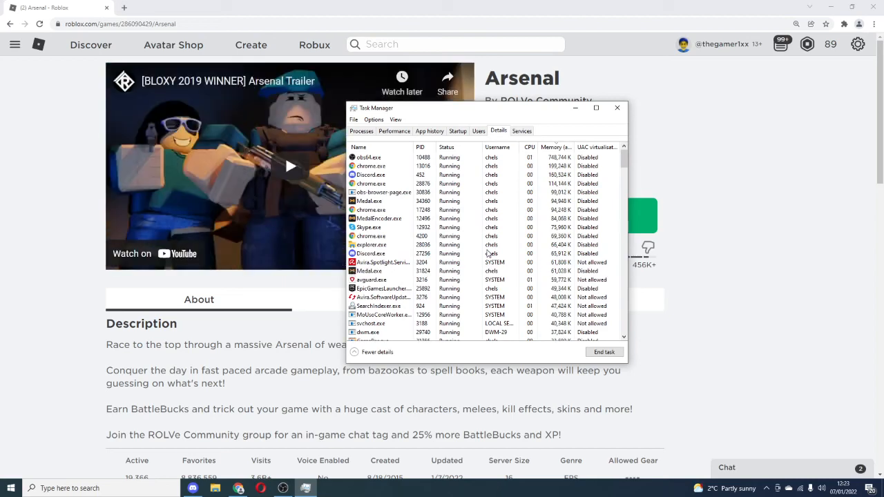
{"action": "left_click", "coordinate": [370, 202]}
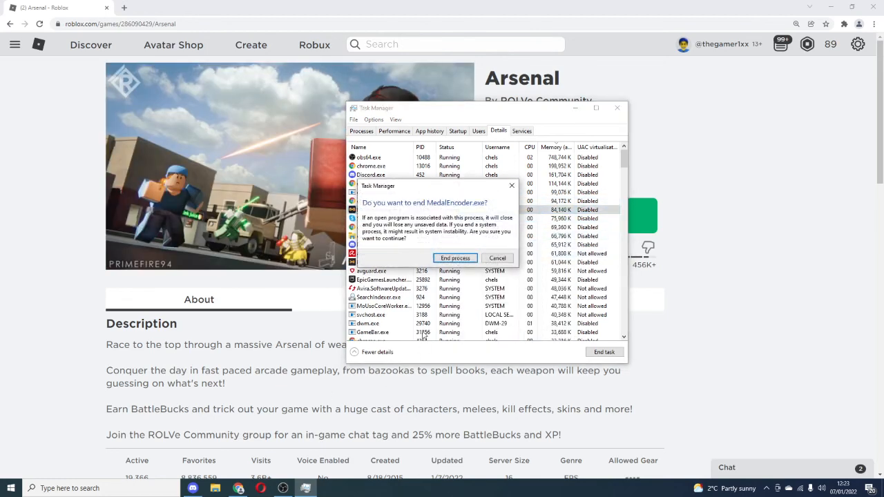
{"action": "left_click", "coordinate": [455, 258]}
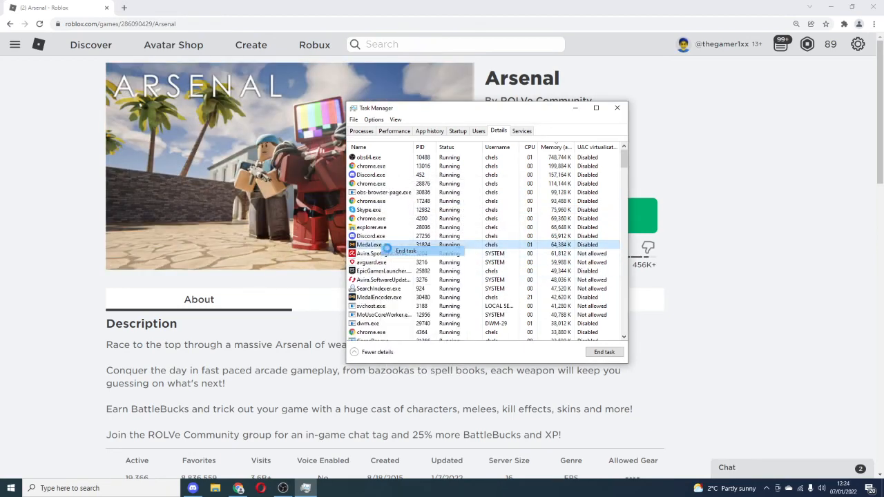
{"action": "left_click", "coordinate": [403, 250]}
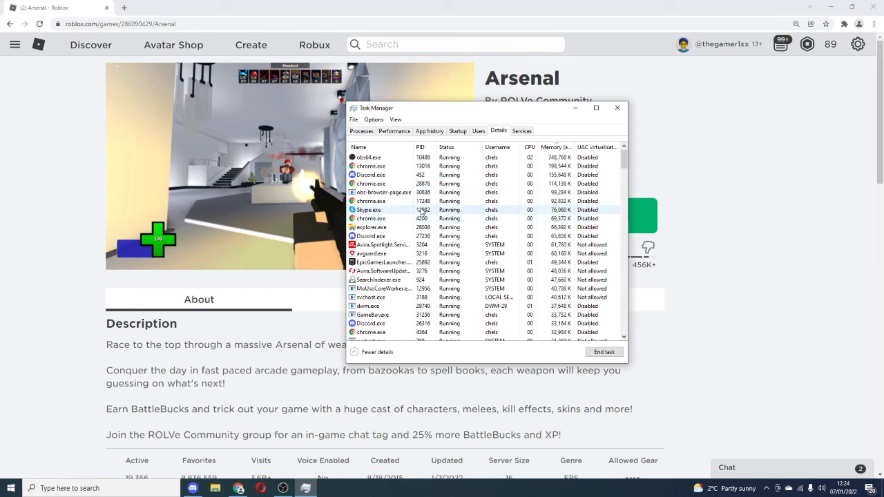
{"action": "right_click", "coordinate": [367, 210]}
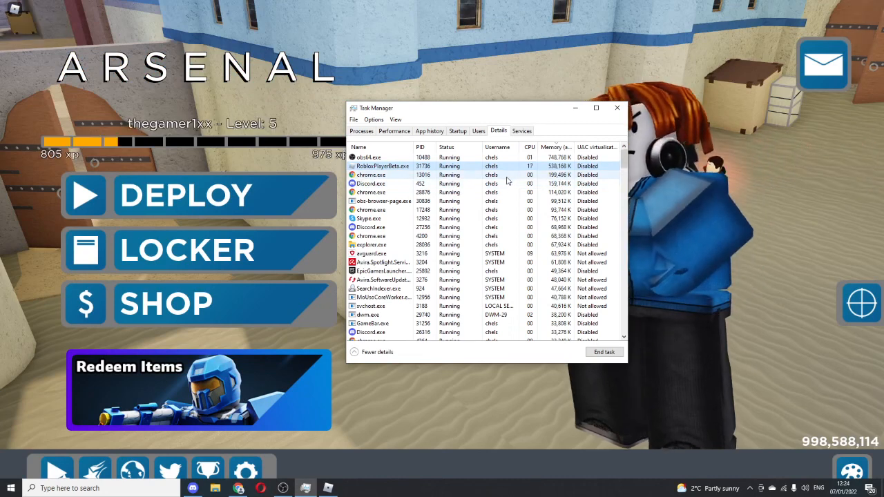
Set RobloxPlayerBeta.exe priority to High, then close Task Manager.
{"action": "right_click", "coordinate": [383, 166]}
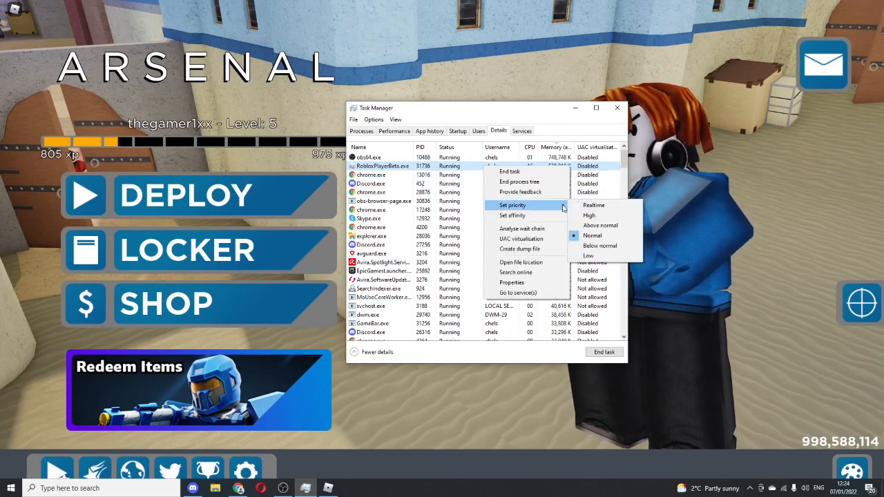
{"action": "left_click", "coordinate": [593, 235]}
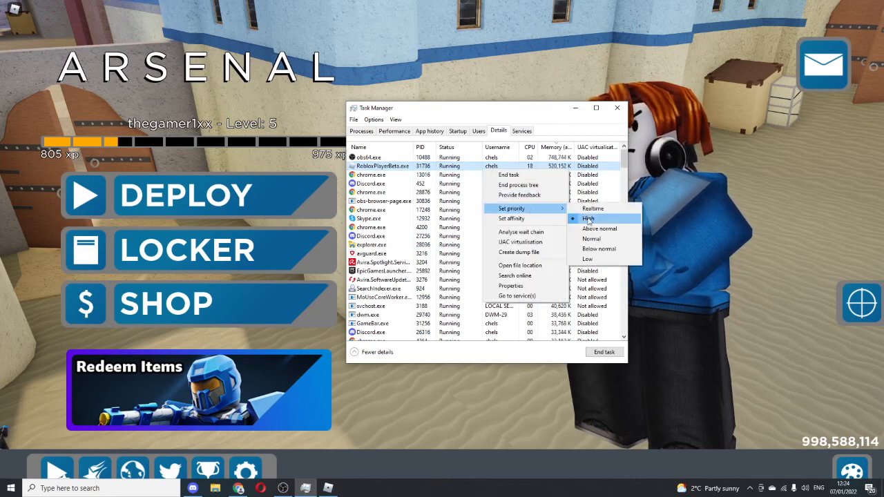
{"action": "left_click", "coordinate": [589, 218]}
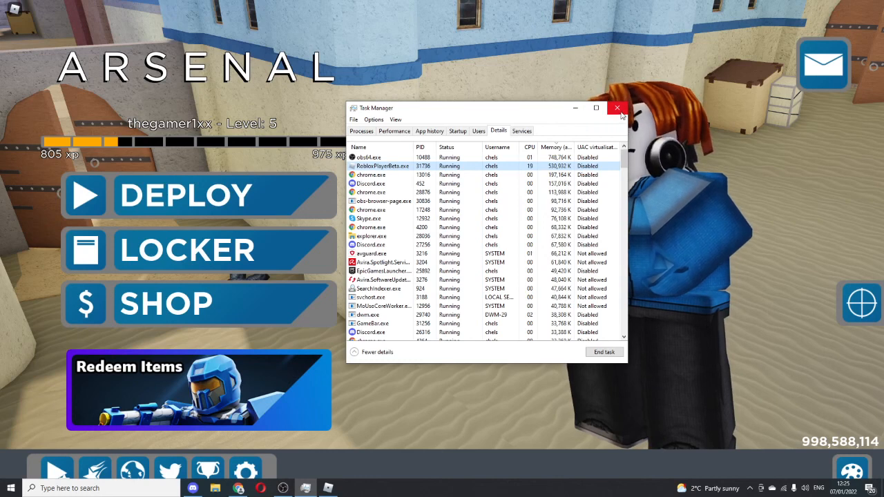
{"action": "left_click", "coordinate": [618, 108]}
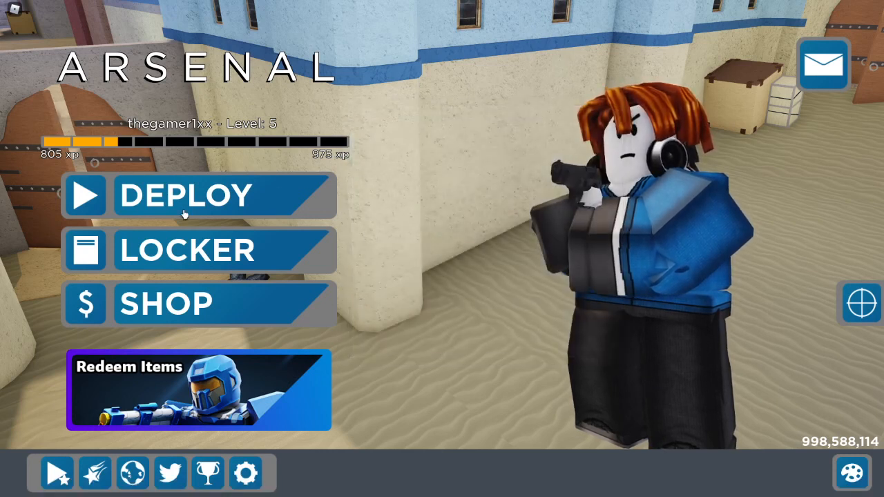
Deploy from the Arsenal main menu into a match.
{"action": "left_click", "coordinate": [183, 196]}
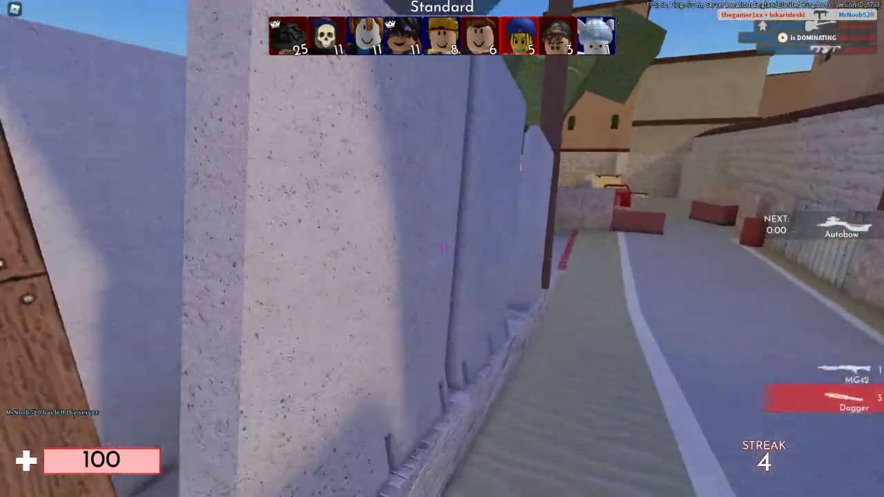
{"action": "mouse_move", "coordinate": [442, 248]}
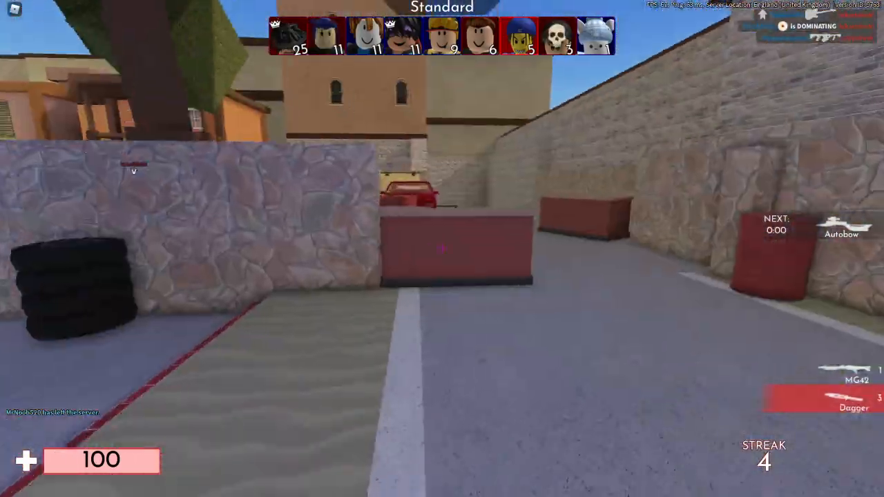